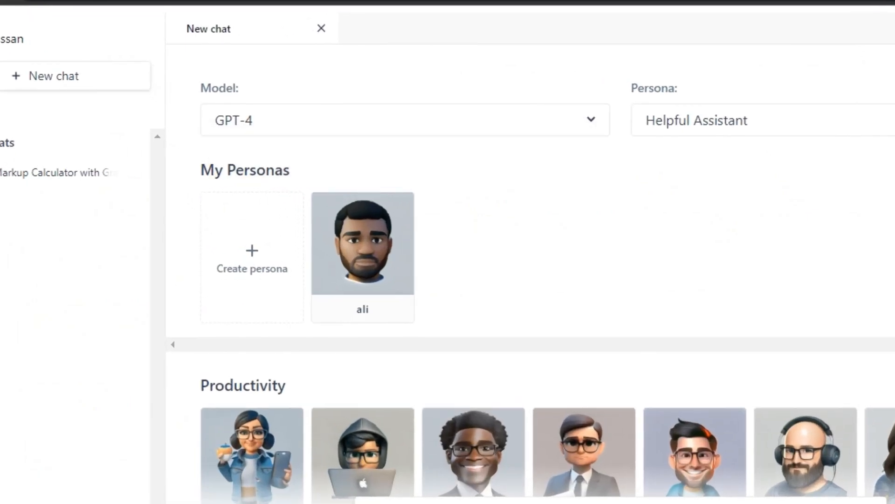
Step: Send a request for a python script to GPT-4 with the Helpful Assistant persona
type("give me  a python script f")
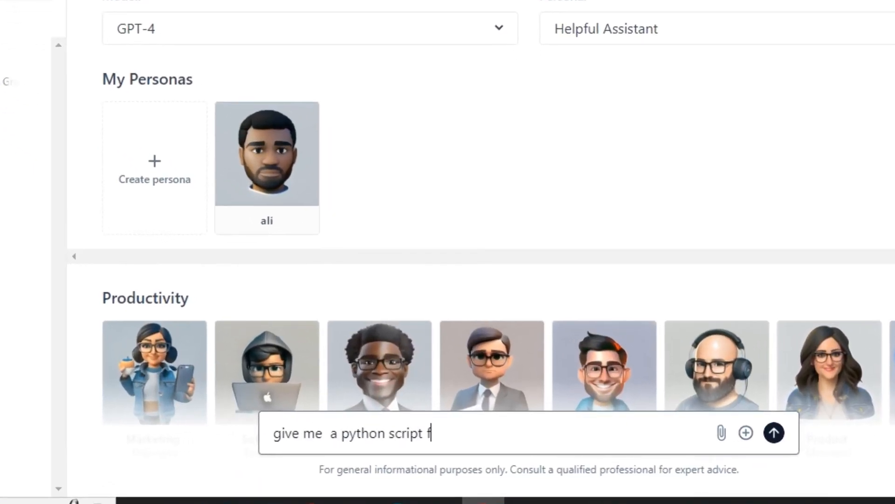
left_click(774, 433)
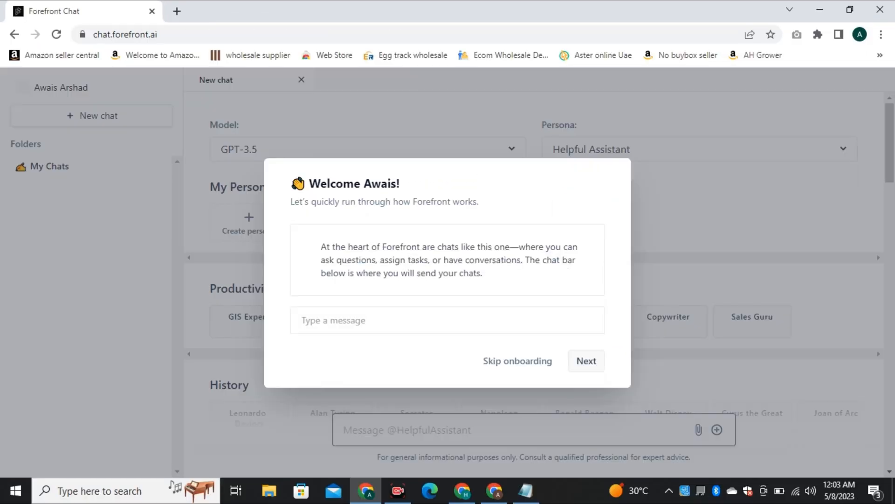
Step: Advance the first-run walkthrough past Welcome and Chats & folders to the Personas step
left_click(586, 361)
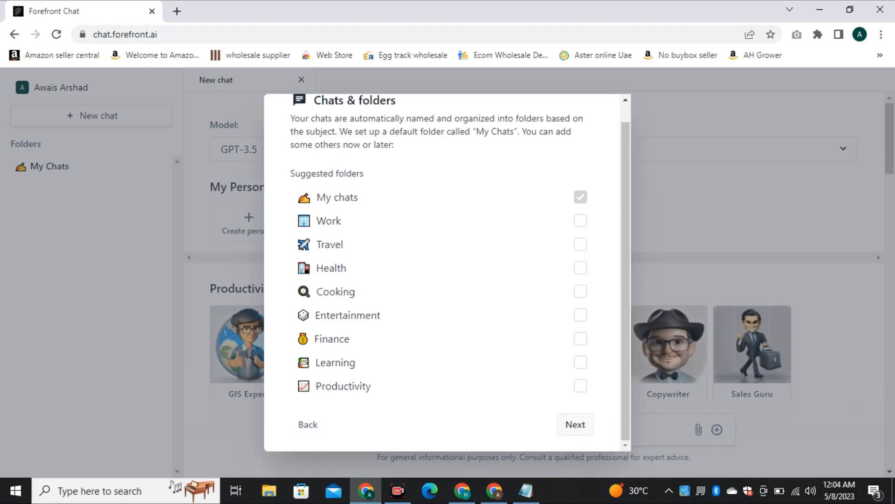
left_click(575, 424)
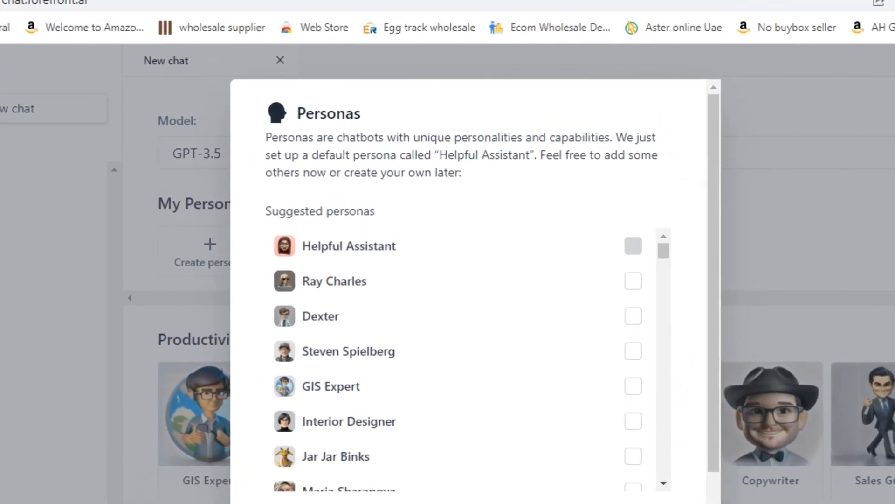
left_click_drag(266, 138, 457, 154)
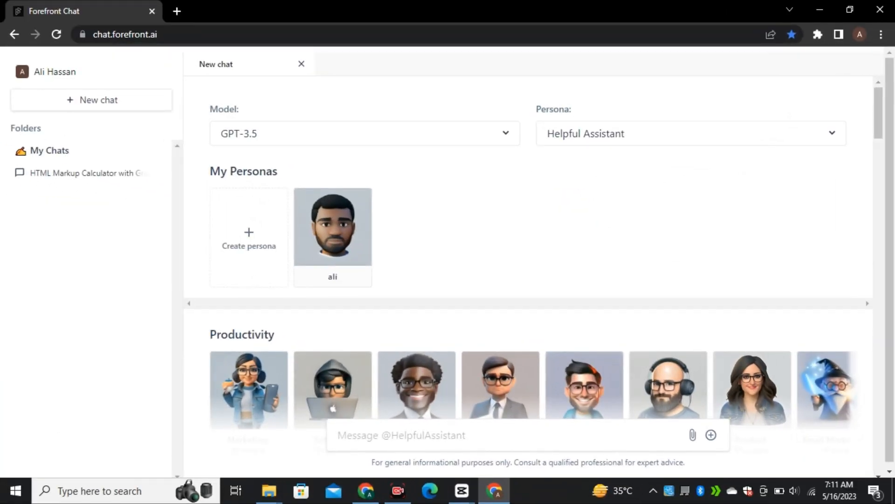
Step: Browse the persona gallery through productivity, lifestyle, history and celebrity groups
scroll("down", 3)
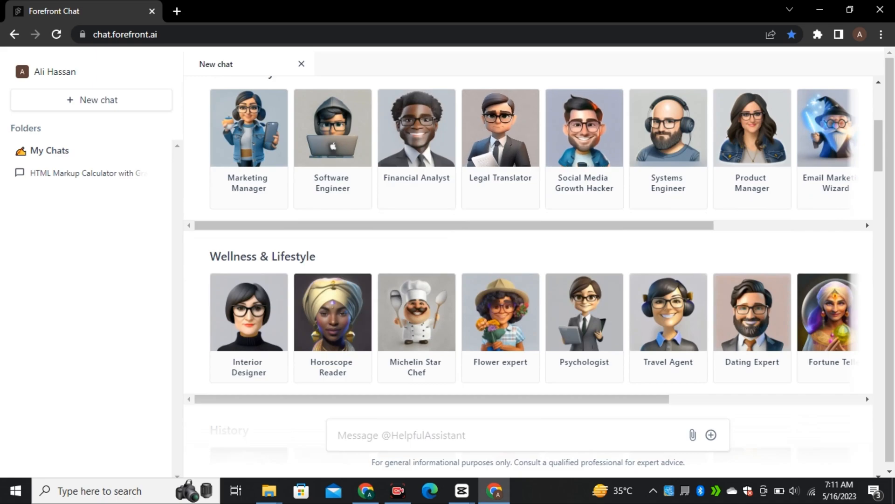
scroll("down", 3)
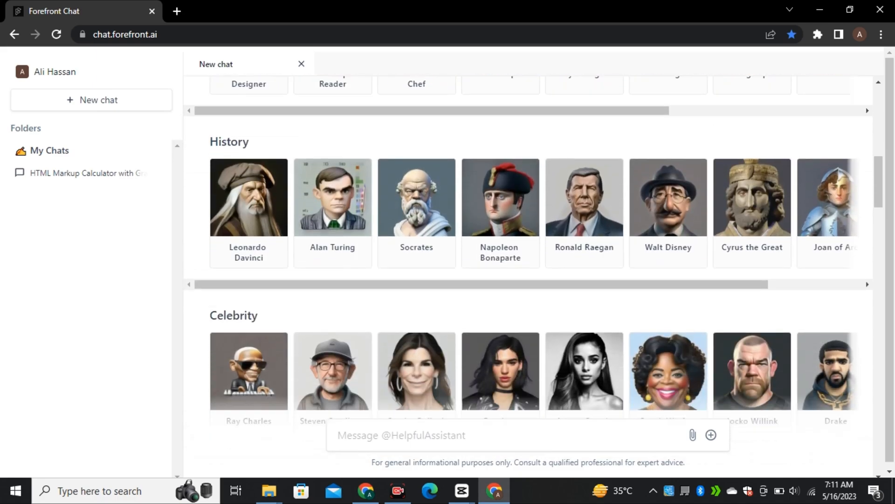
scroll("down", 3)
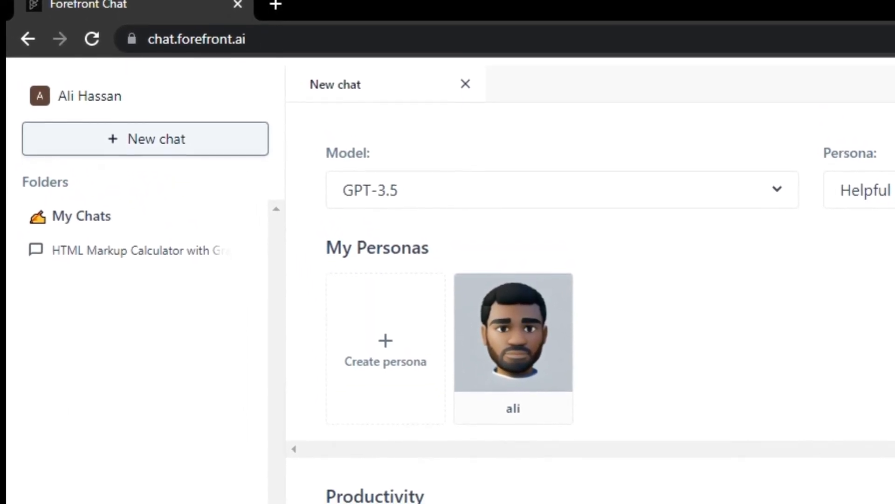
scroll("down", 3)
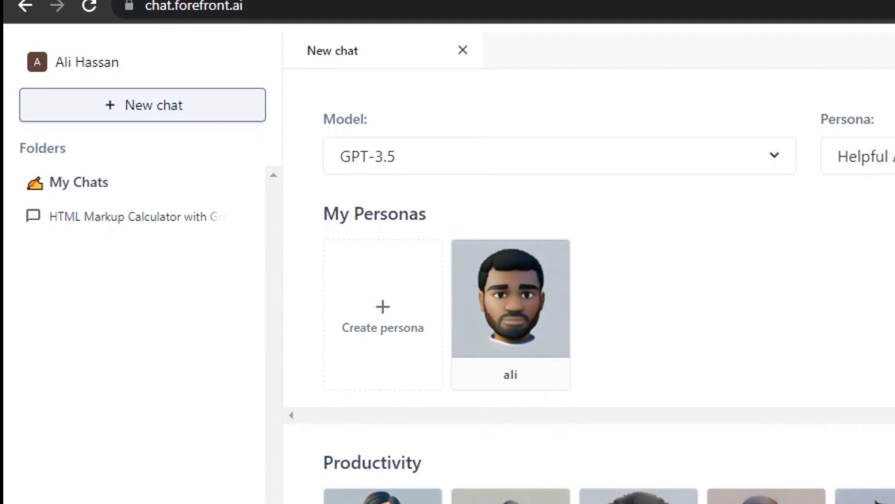
scroll("down", 3)
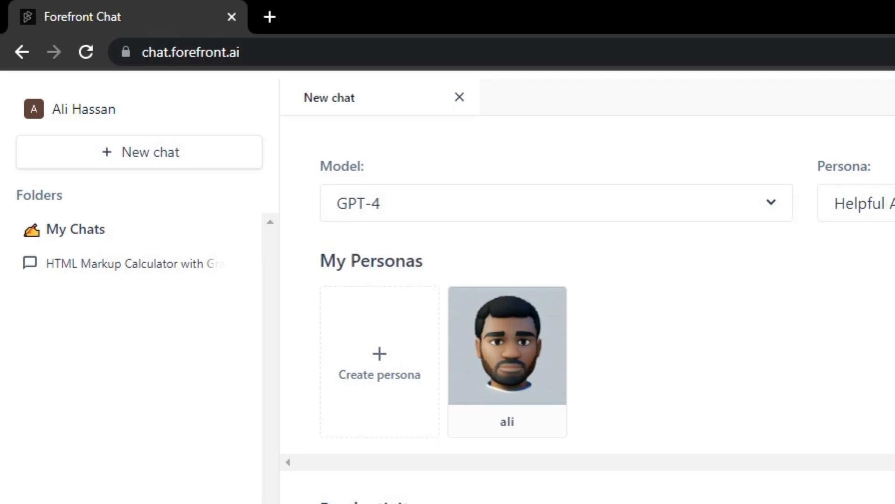
Step: Send a prompt for an HTML, CSS and JavaScript markup calculator with results displayed in a chart
type("make a markup calculator using , html ,")
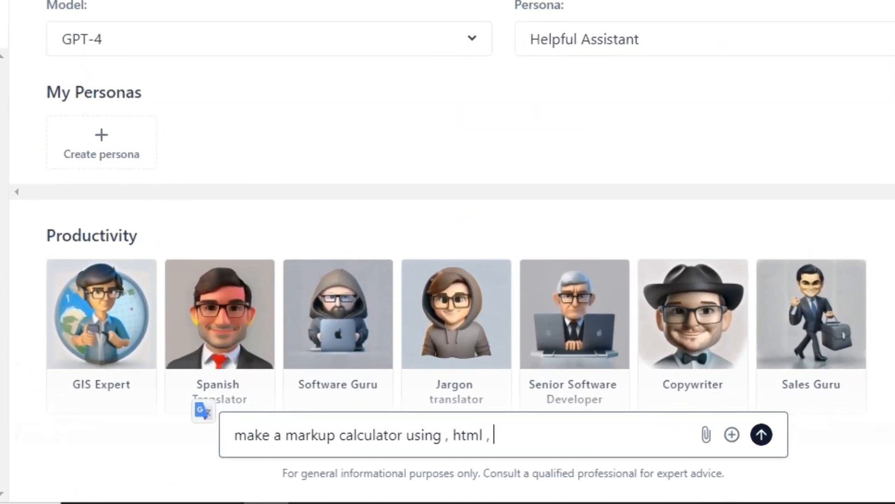
type("css and javascript , v")
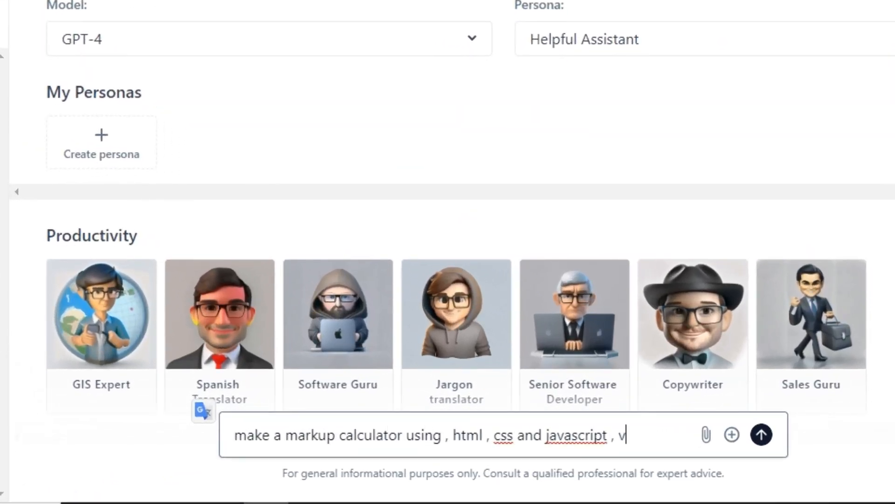
type("results")
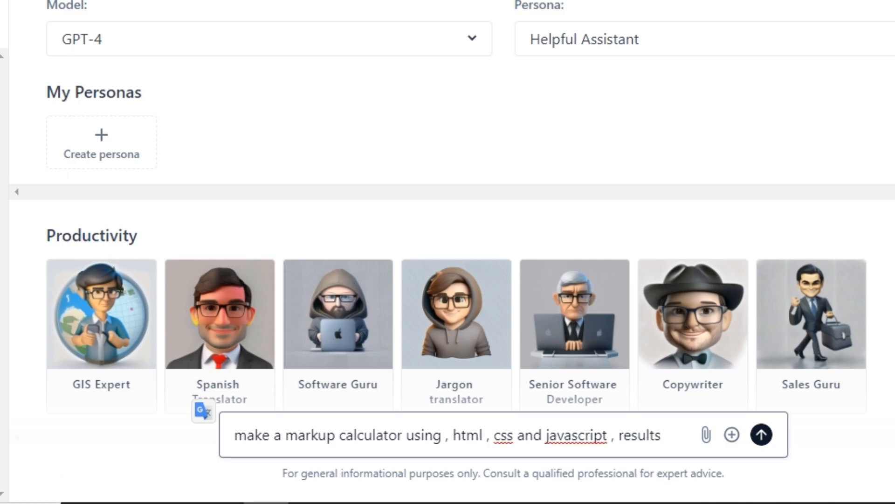
type("should be displayed in charts , use js libraries")
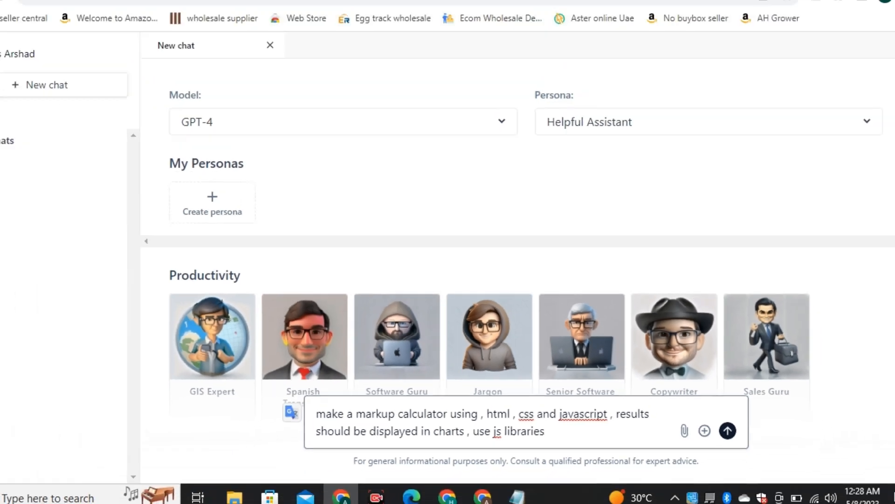
left_click(728, 431)
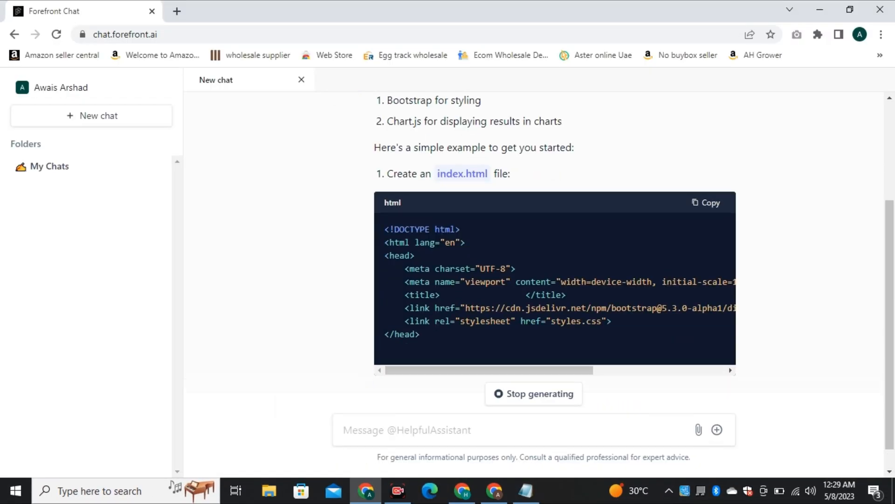
scroll("down", 3)
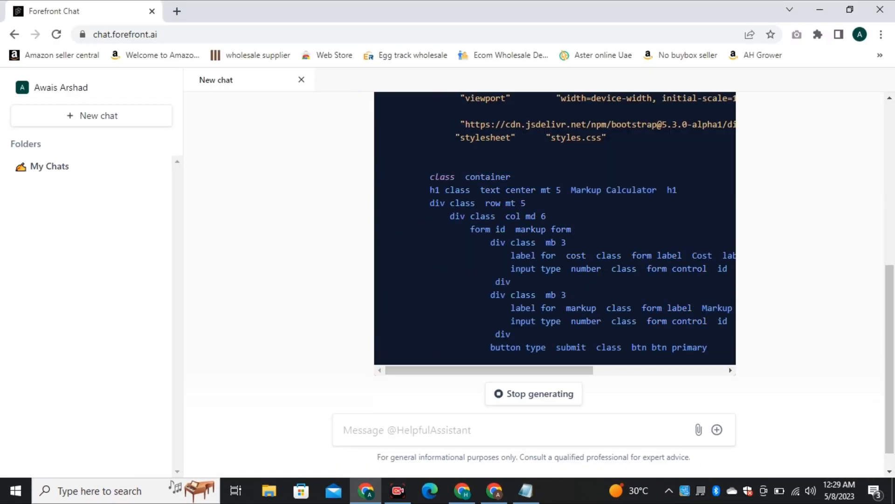
scroll("down", 3)
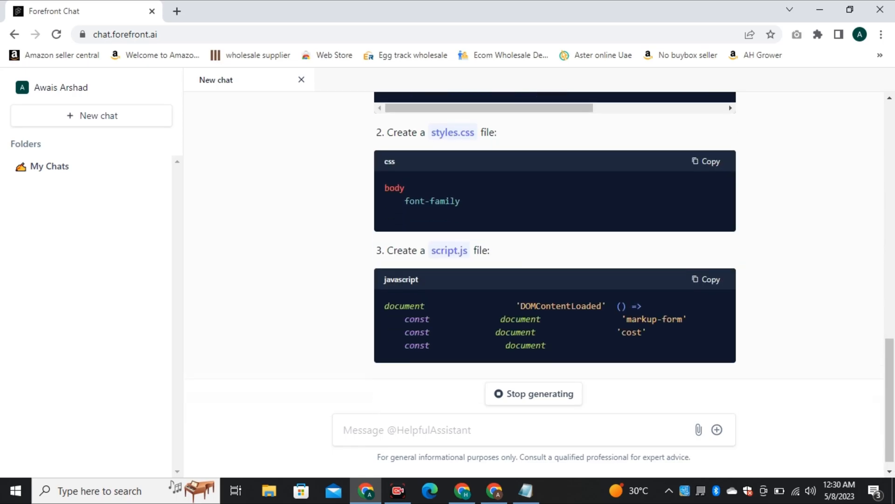
scroll("down", 3)
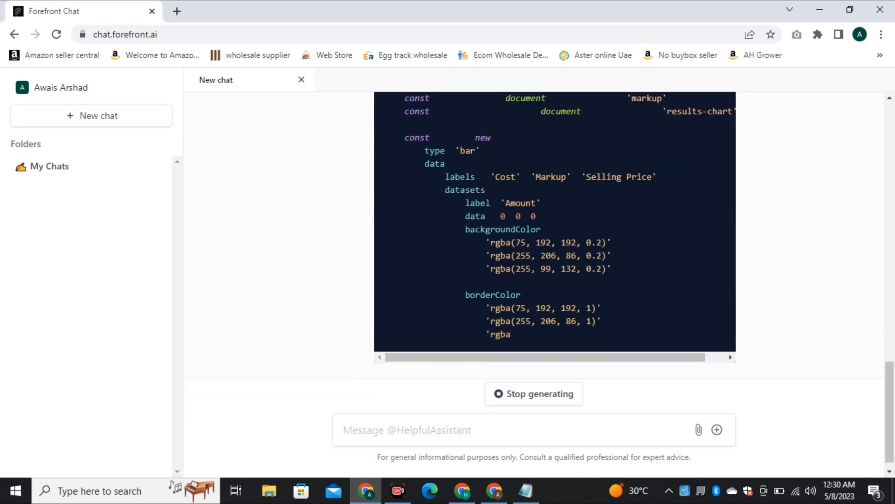
scroll("down", 3)
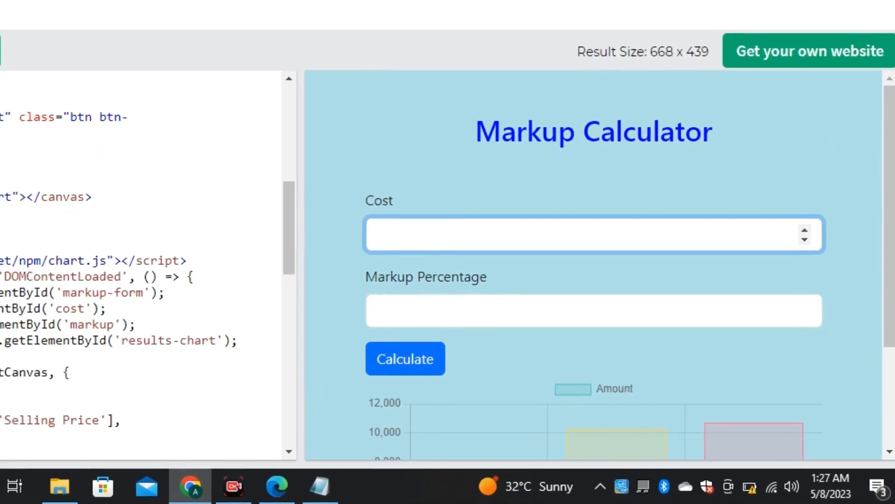
Step: Enter test values 13 for Cost and 124 for Markup Percentage in the running calculator
type("13")
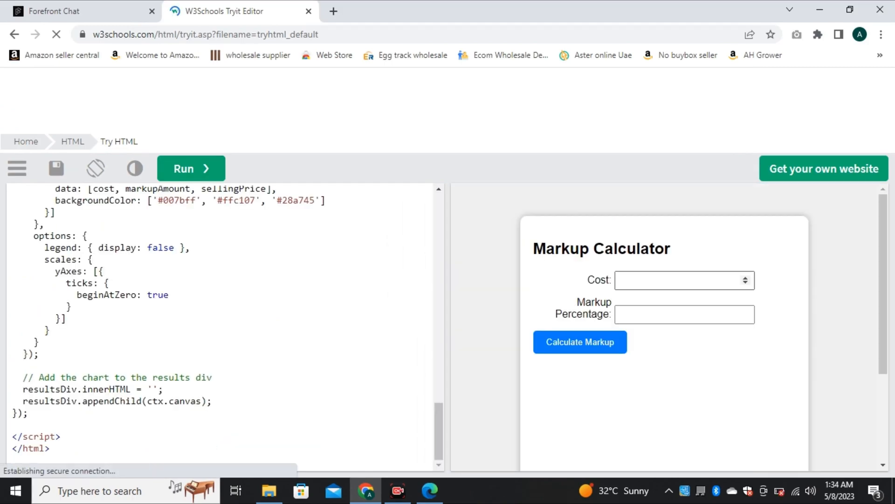
type("1")
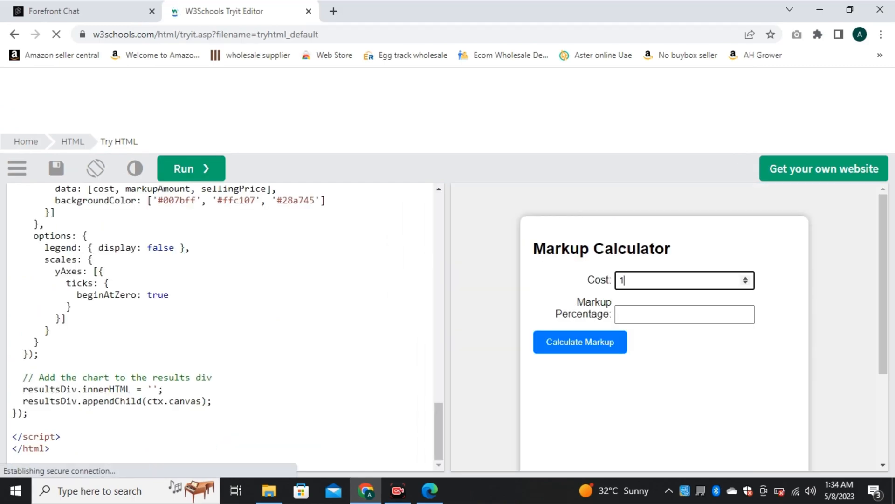
type("24")
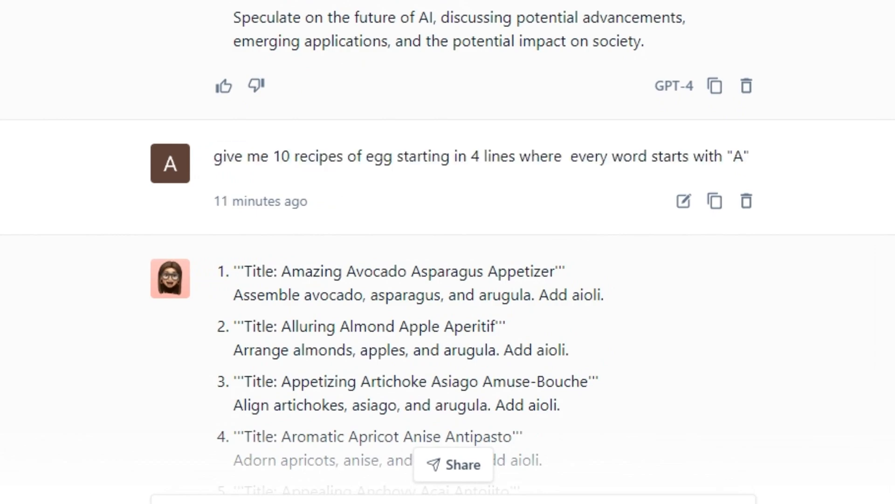
Step: Scroll to GPT-4's ten egg recipes where every word begins with A
scroll("down", 3)
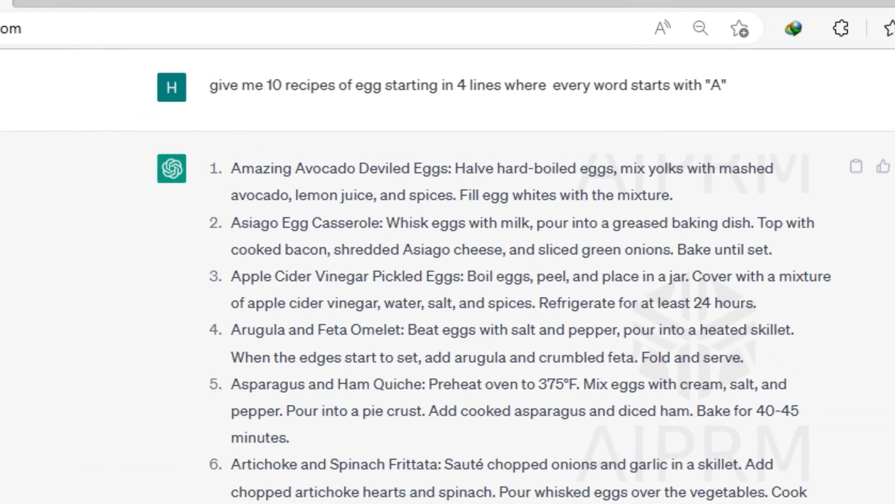
Step: Read ChatGPT's ordinary egg recipe list, then view Forefront's GPT-4 rate limit exceeded reply
left_click_drag(231, 167, 376, 168)
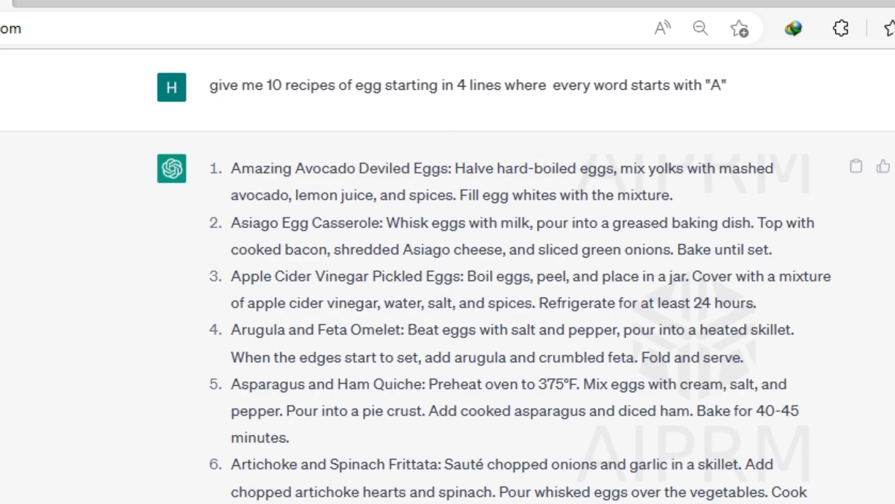
scroll("down", 3)
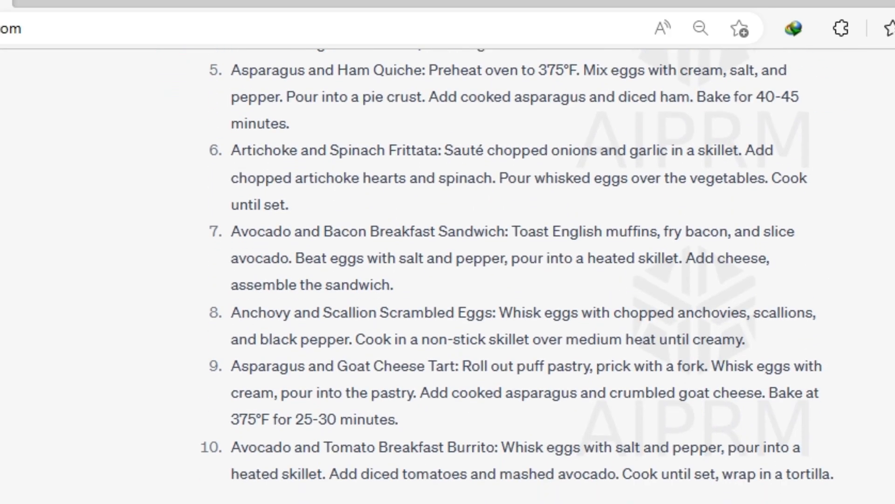
scroll("up", 3)
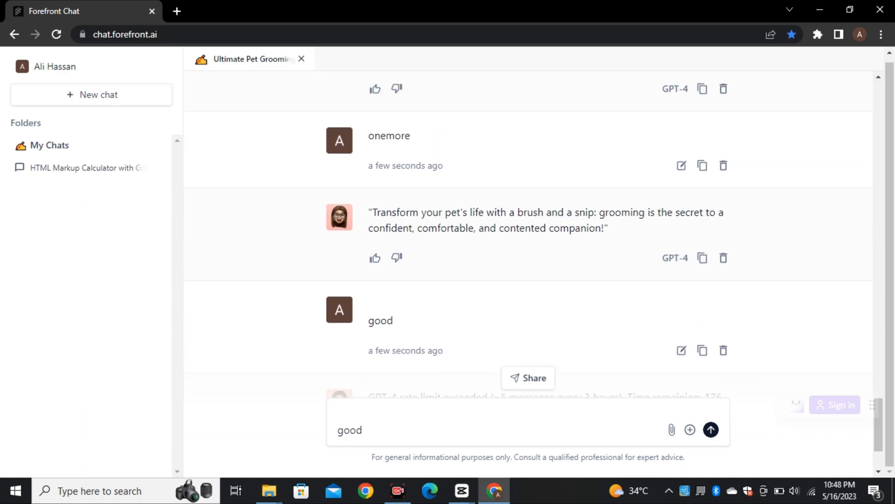
scroll("down", 3)
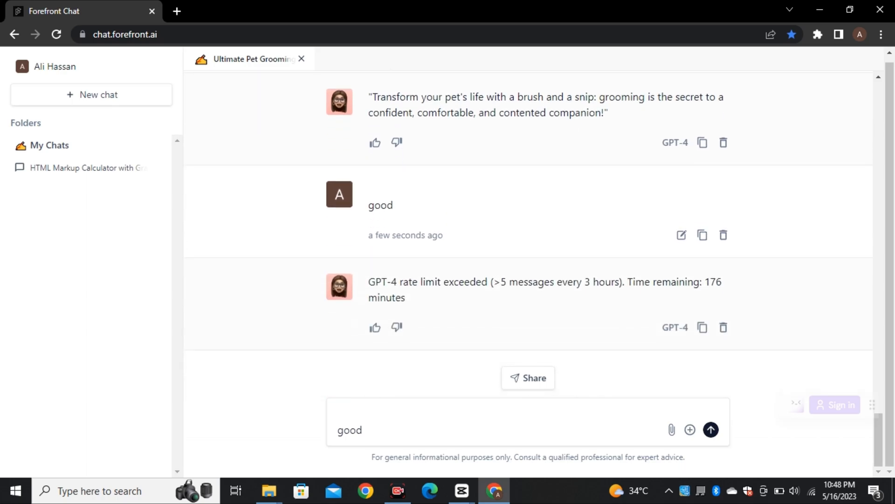